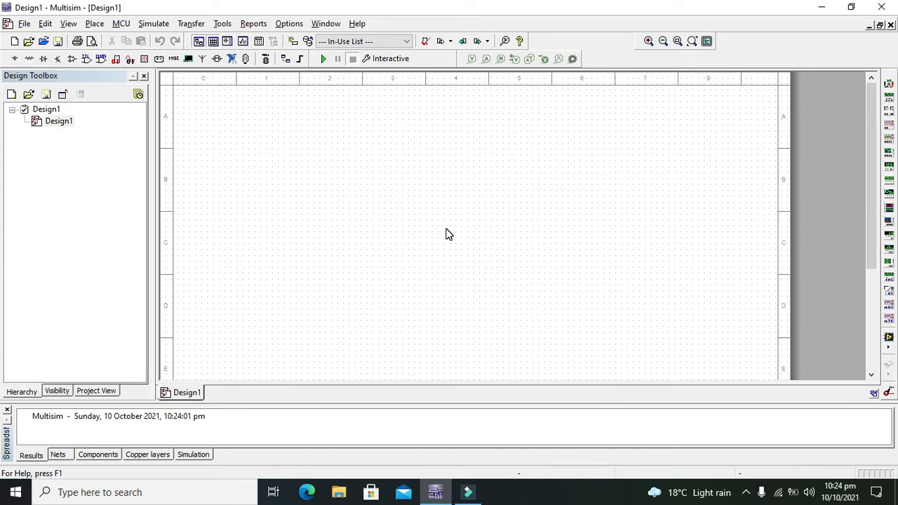
pyautogui.moveTo(442, 247)
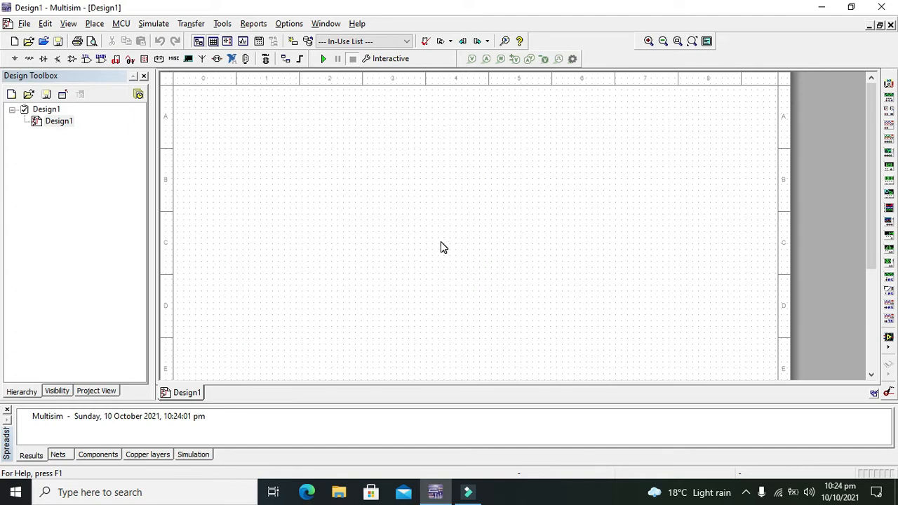
pyautogui.moveTo(417, 179)
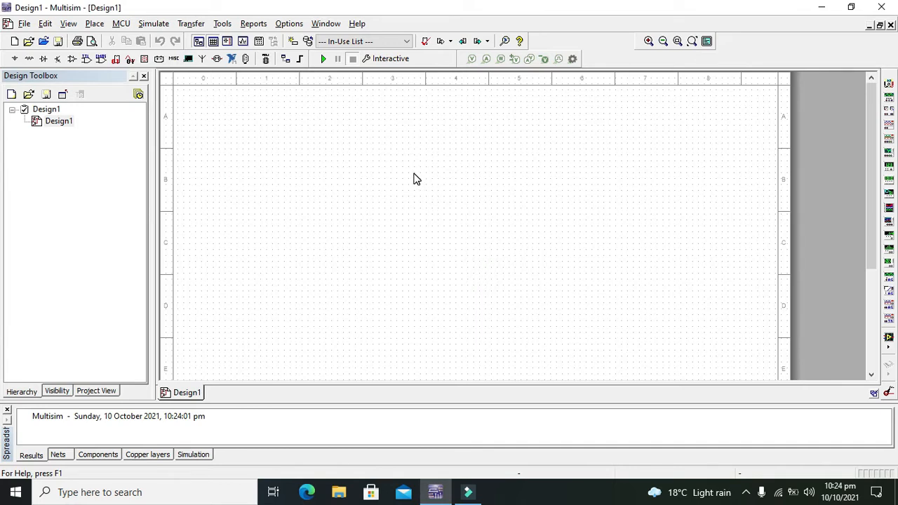
# Place a 12 V DC_POWER source (V1) from the POWER_SOURCES family on the schematic
pyautogui.moveTo(418, 173); pyautogui.dragTo(421, 199)
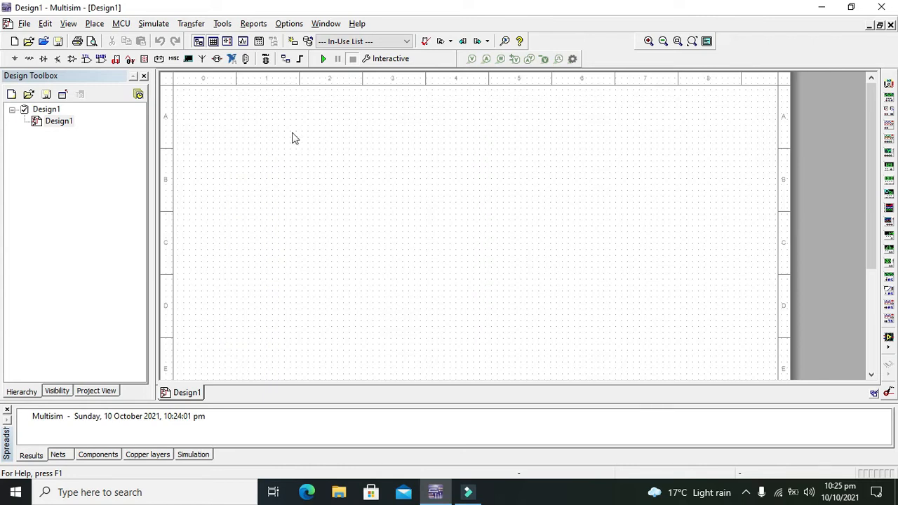
pyautogui.moveTo(15, 59)
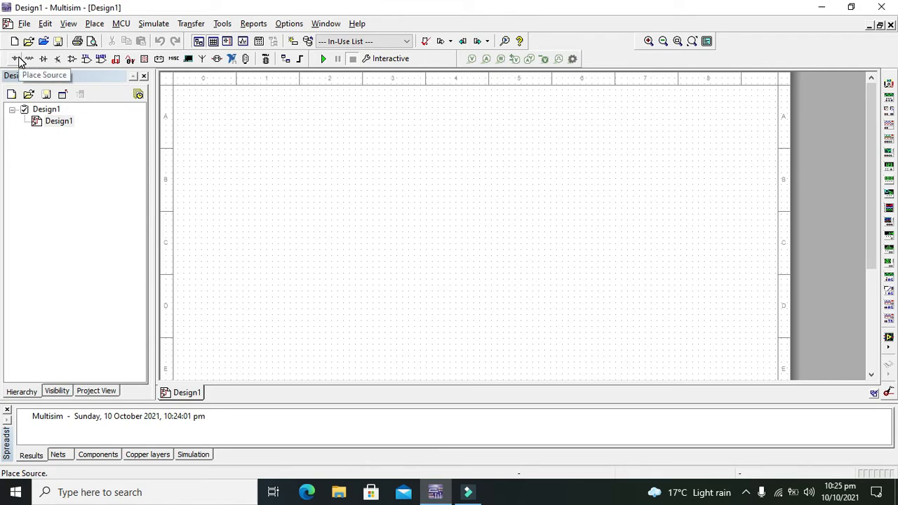
pyautogui.click(15, 59)
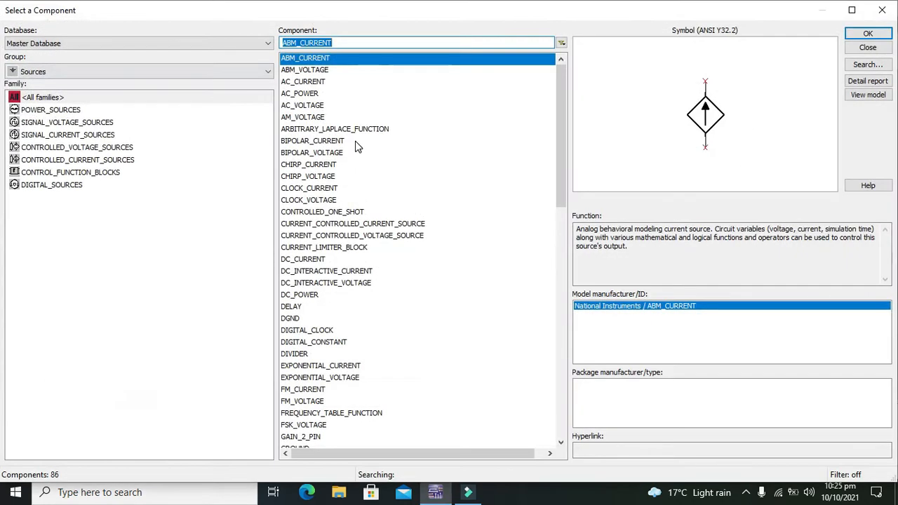
pyautogui.click(50, 110)
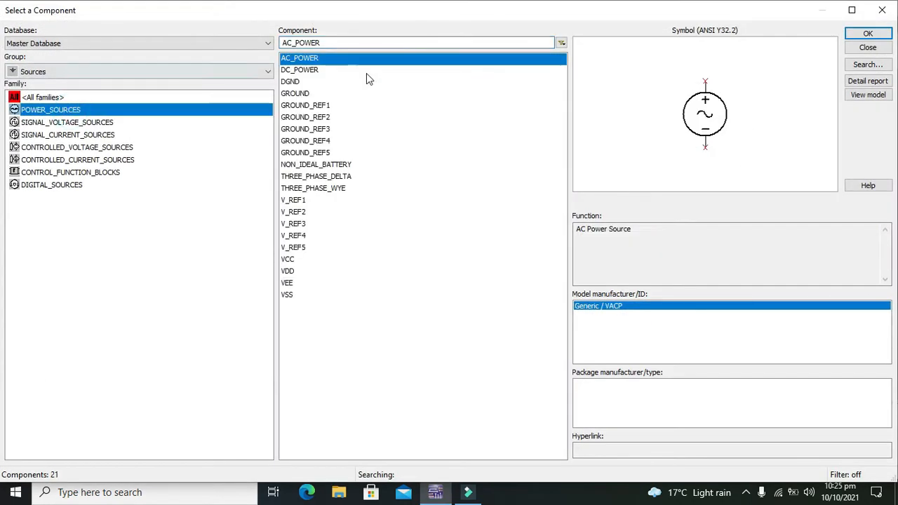
pyautogui.click(300, 69)
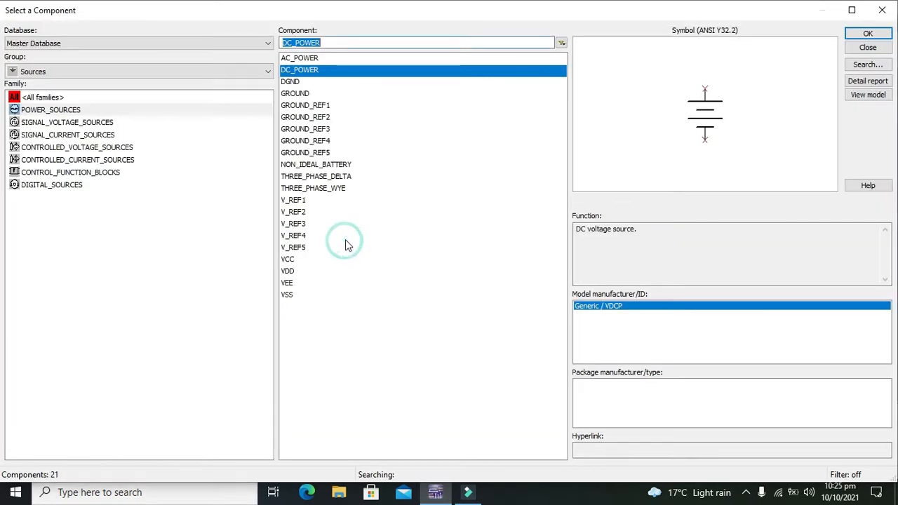
pyautogui.click(868, 33)
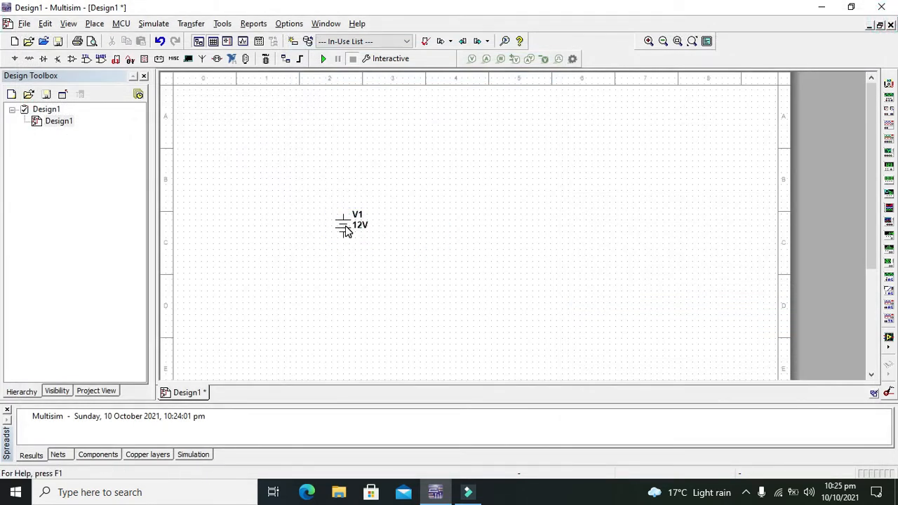
pyautogui.moveTo(347, 214)
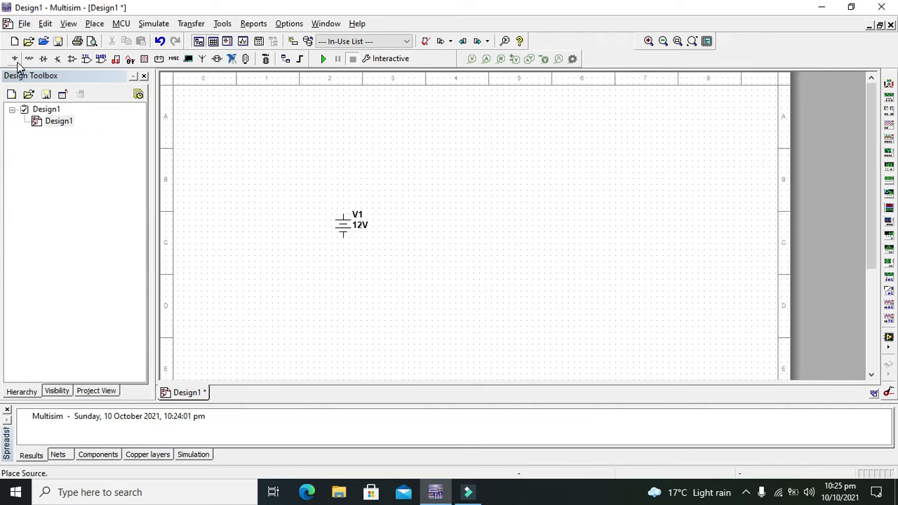
# Pick a 700 Ω resistor from the Basic group's resistor list
pyautogui.click(15, 59)
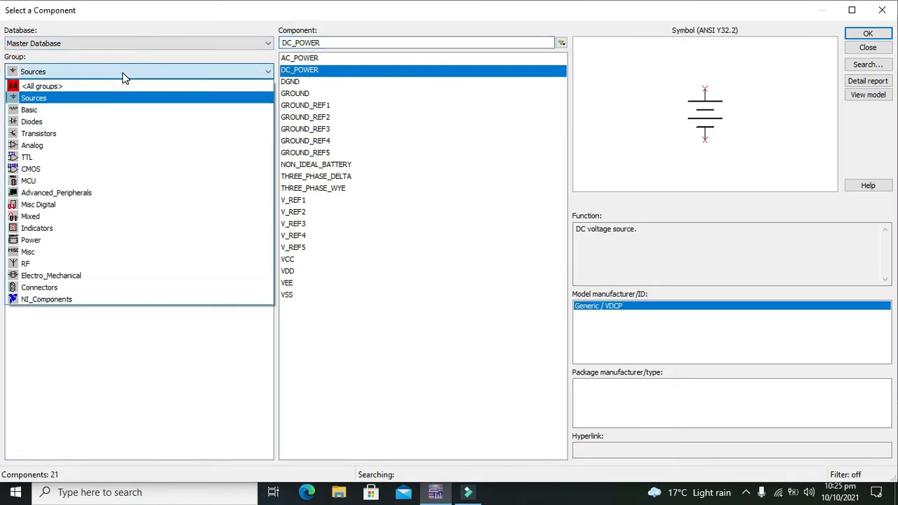
pyautogui.click(30, 109)
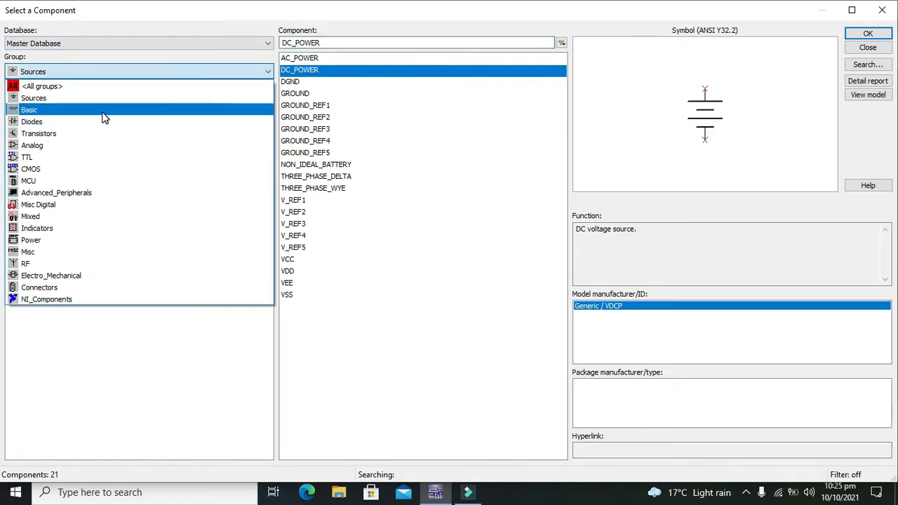
pyautogui.click(30, 110)
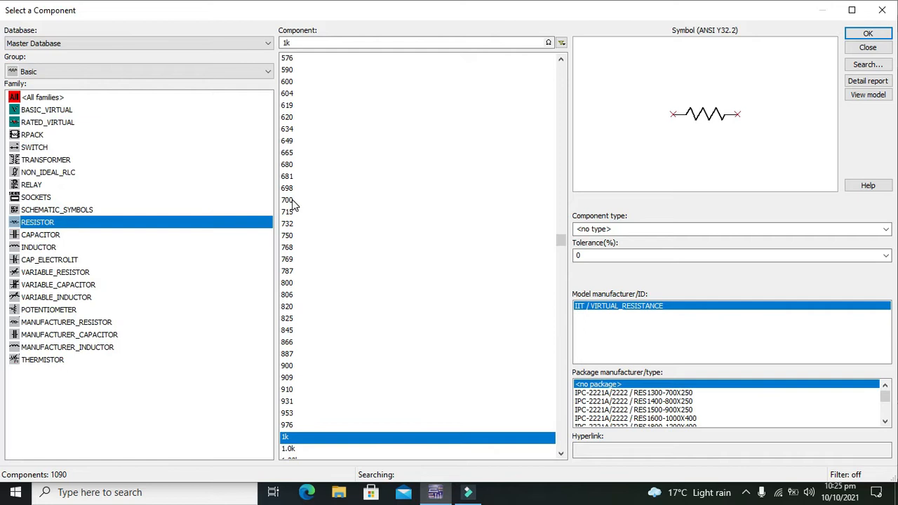
pyautogui.click(868, 33)
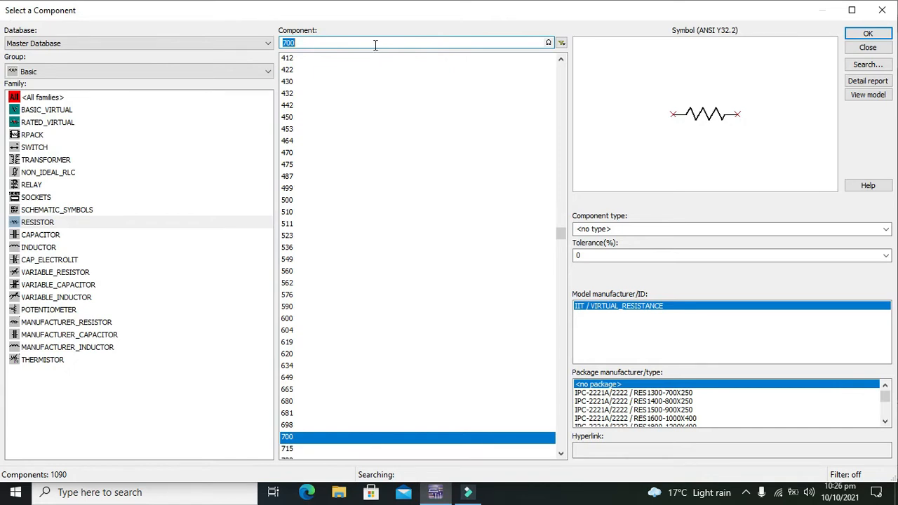
# Search all groups for 'ammeter' and add the horizontal ammeter, then search 'voltmeter'
pyautogui.write('ammete')
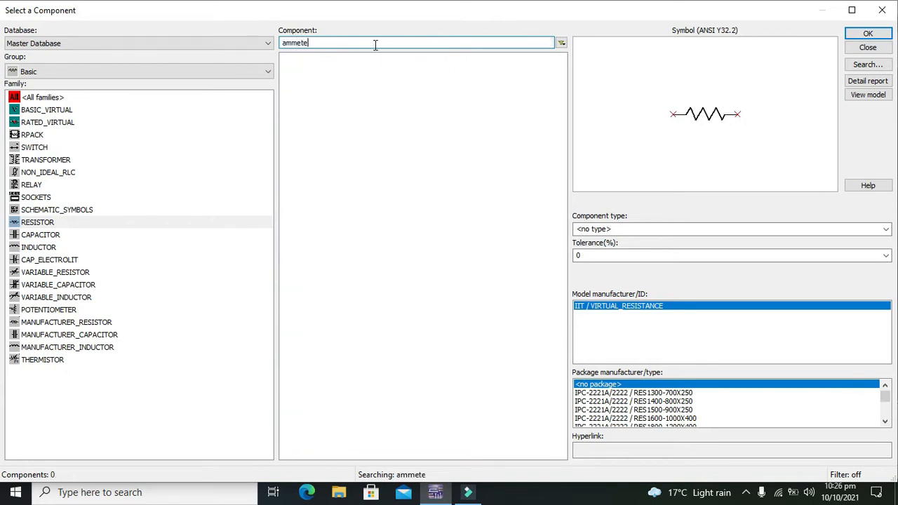
pyautogui.write('r')
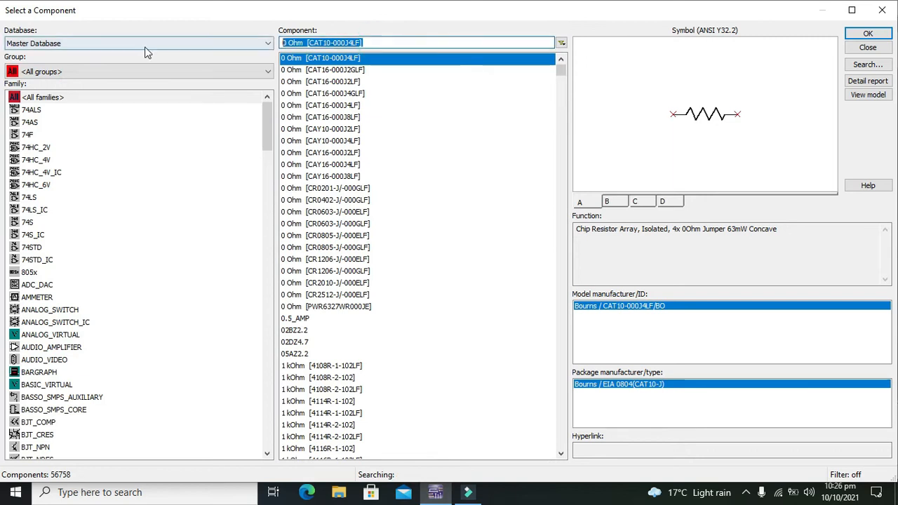
pyautogui.write('ammeter')
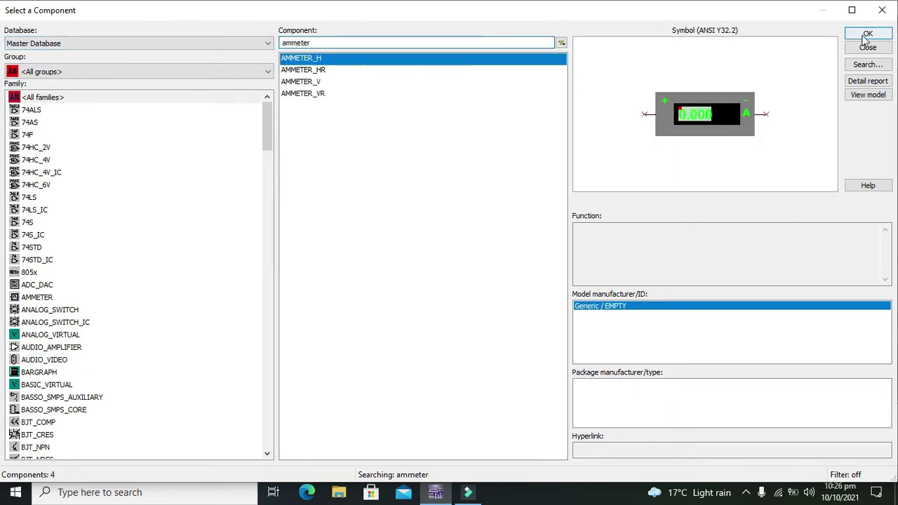
pyautogui.click(868, 34)
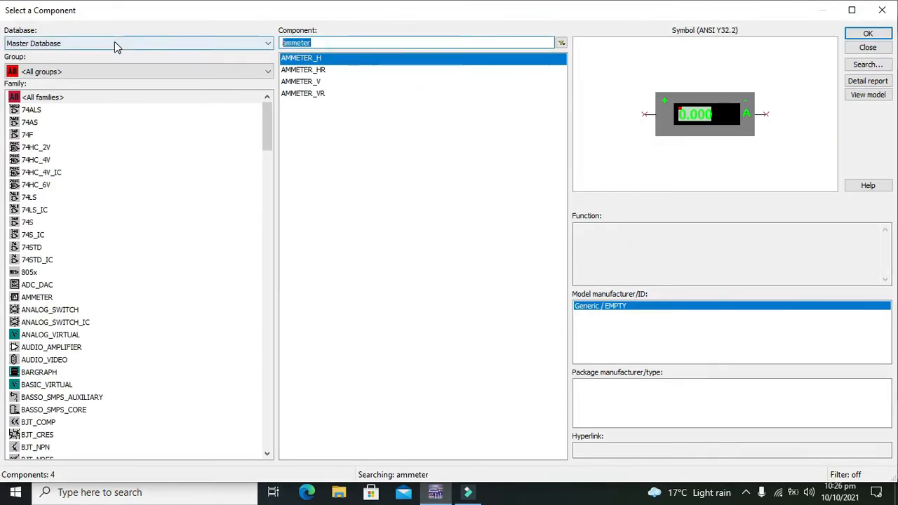
pyautogui.write('voltmet')
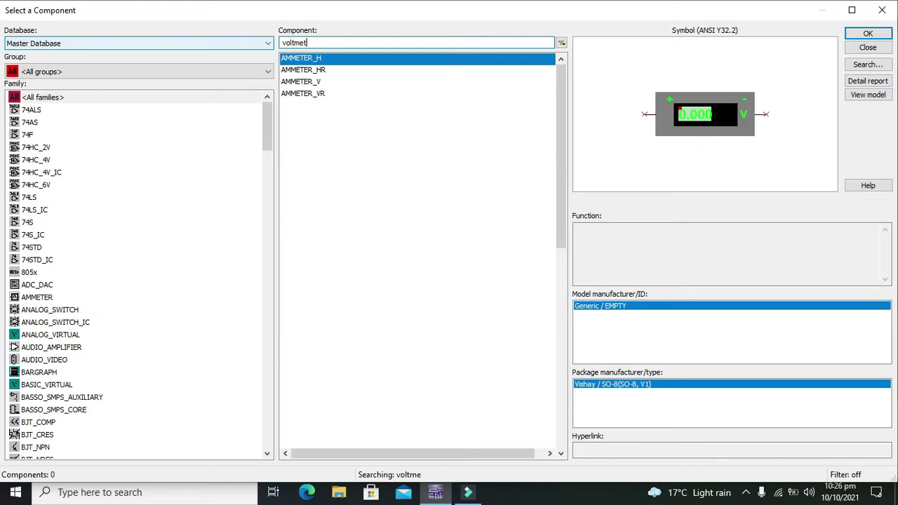
pyautogui.write('er')
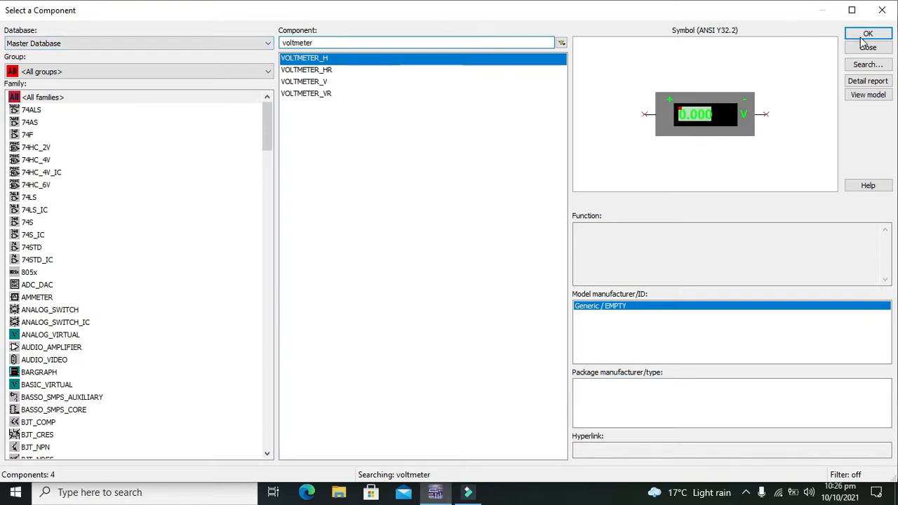
pyautogui.moveTo(615, 161)
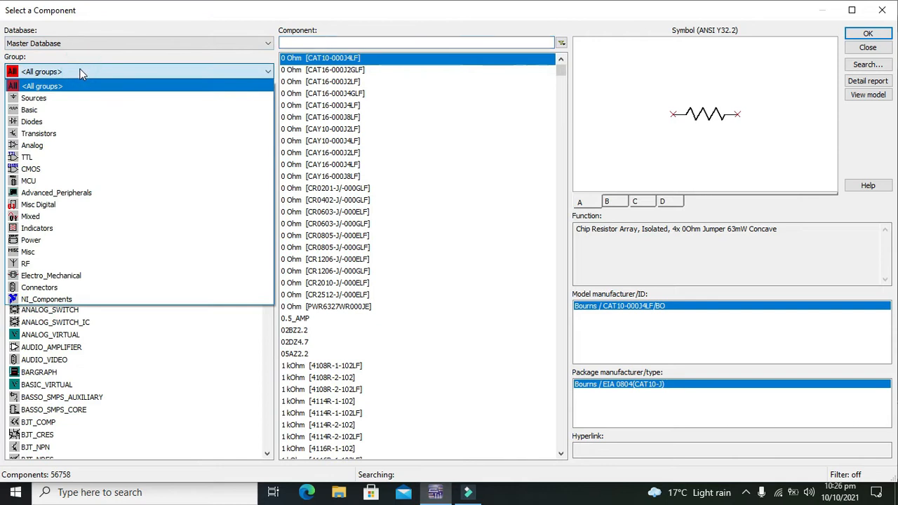
# Add a ground symbol from the Sources group beneath the 12 V source V1
pyautogui.click(33, 98)
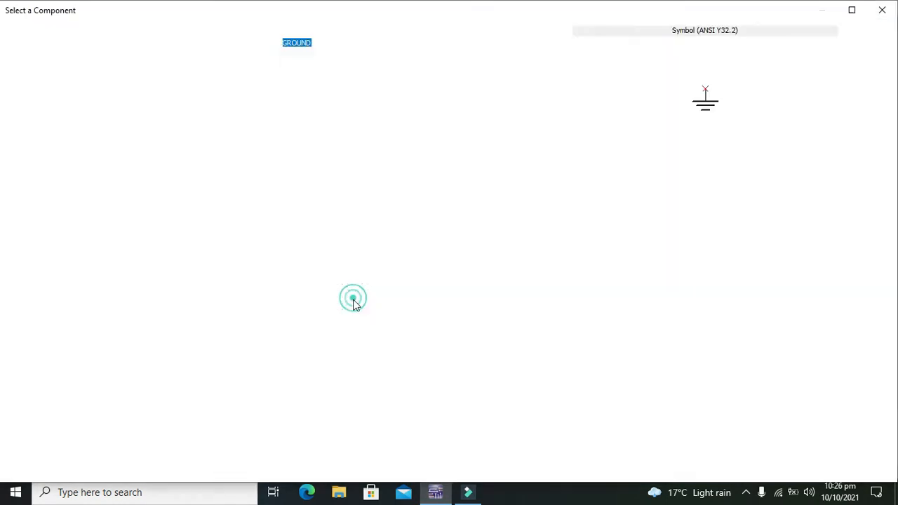
pyautogui.click(353, 299)
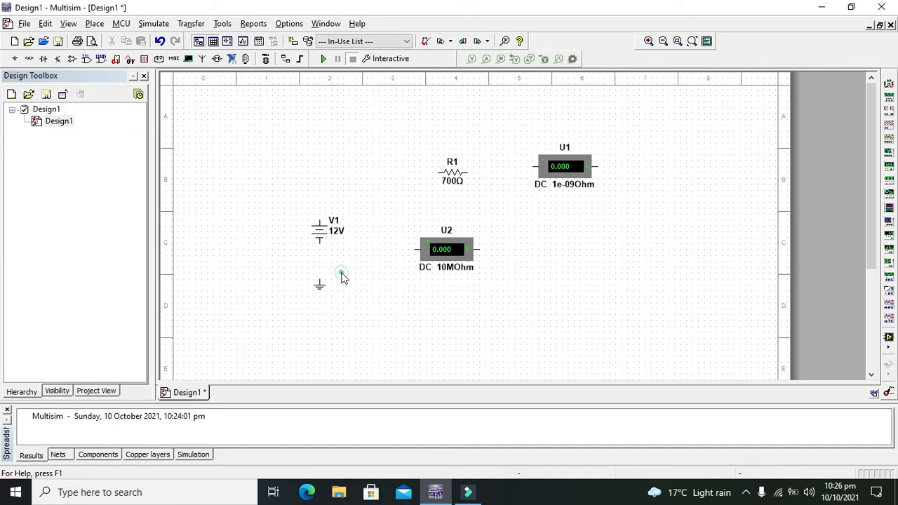
# Wire the battery to ground and the ammeter to the resistor, moving the voltmeter above the resistor
pyautogui.click(351, 252)
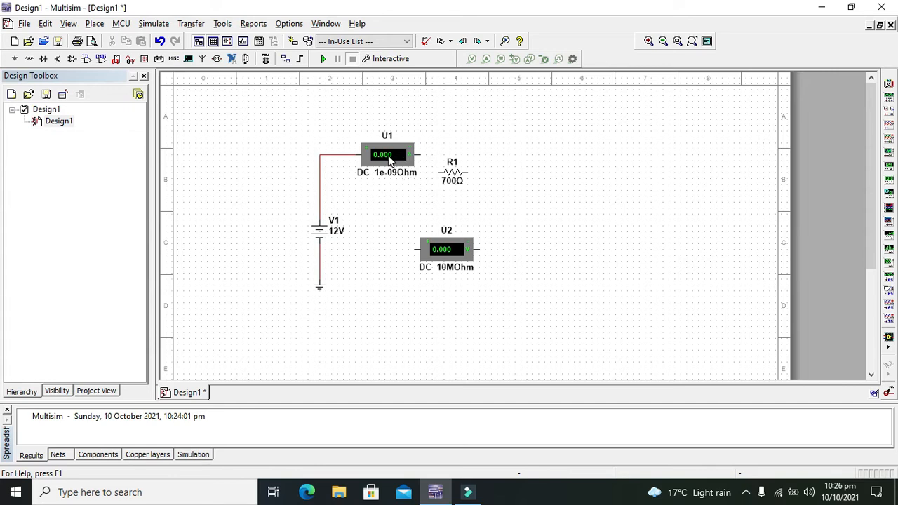
pyautogui.click(452, 172)
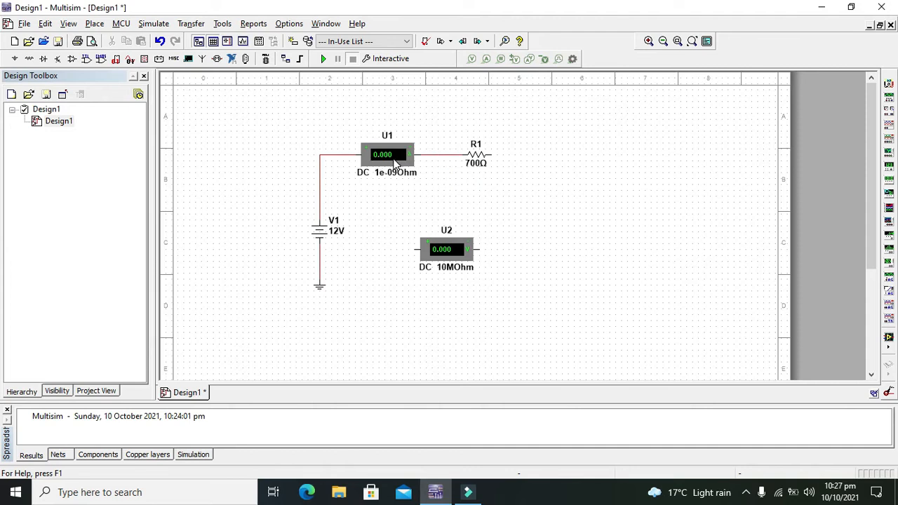
pyautogui.moveTo(407, 158)
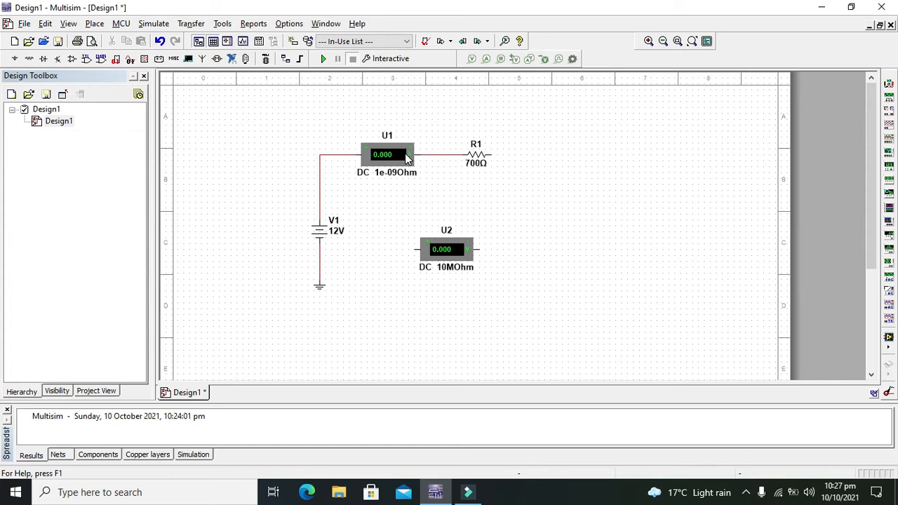
pyautogui.click(447, 249)
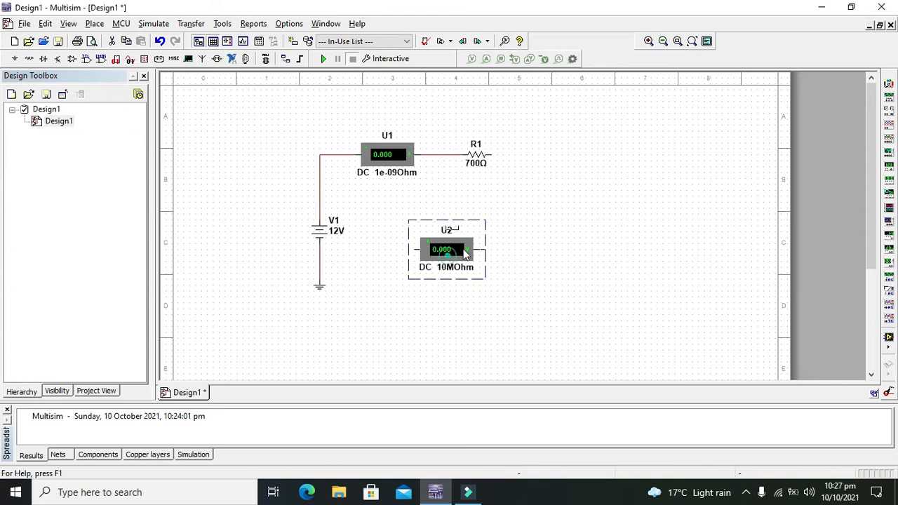
pyautogui.moveTo(446, 249); pyautogui.dragTo(476, 107)
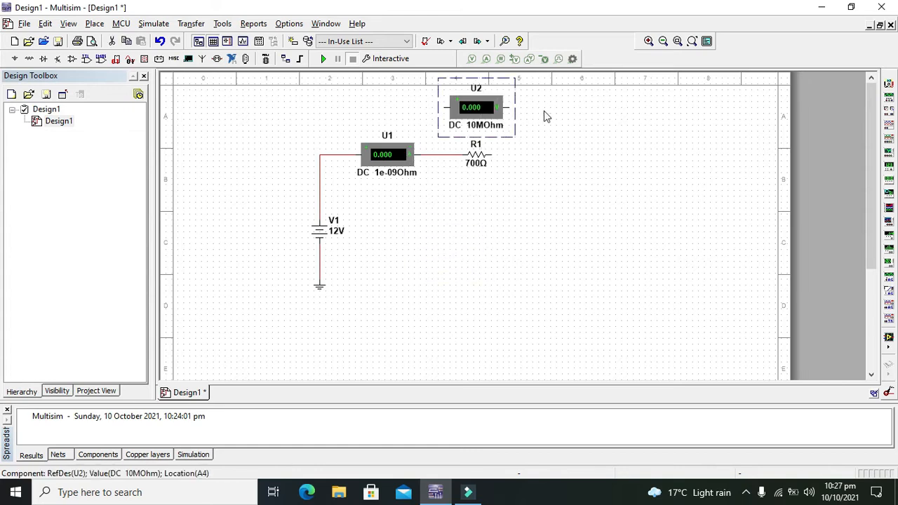
# Wire the voltmeter to the resistor junction and the bottom wire to the battery's ground end
pyautogui.click(295, 146)
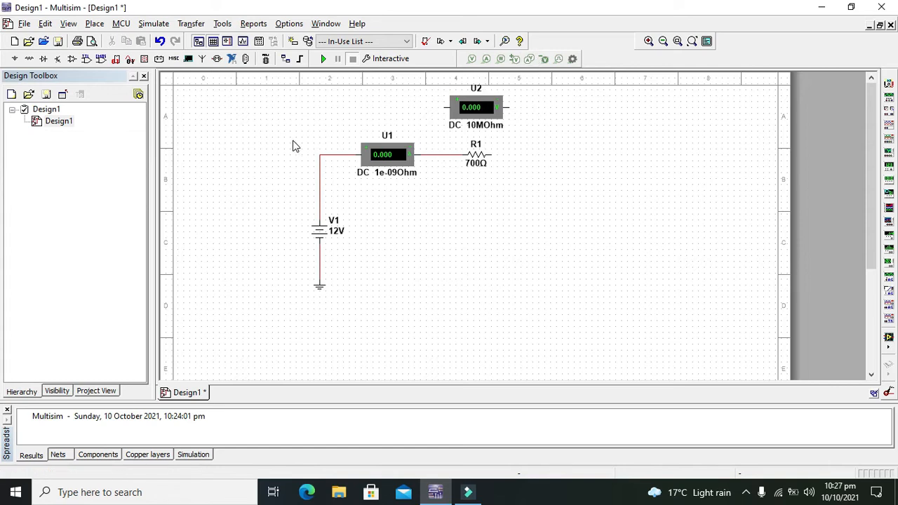
pyautogui.moveTo(294, 145); pyautogui.dragTo(470, 235)
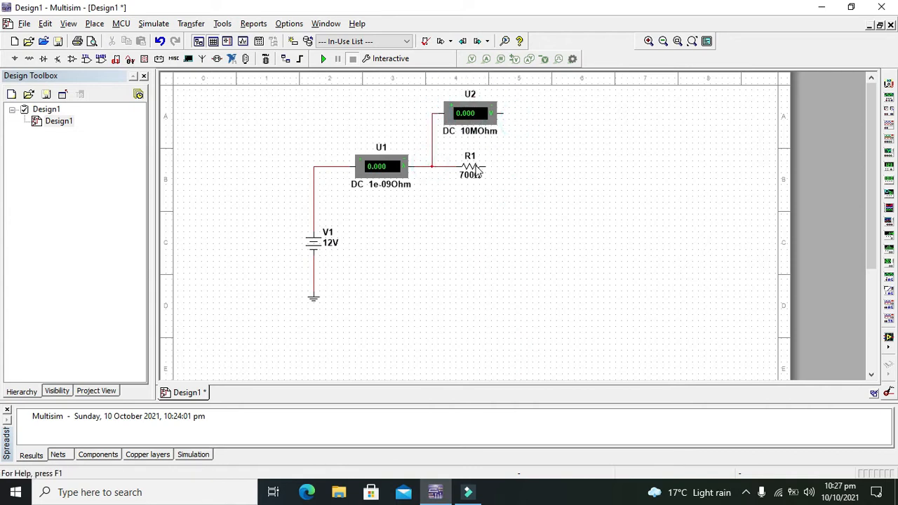
pyautogui.moveTo(498, 175)
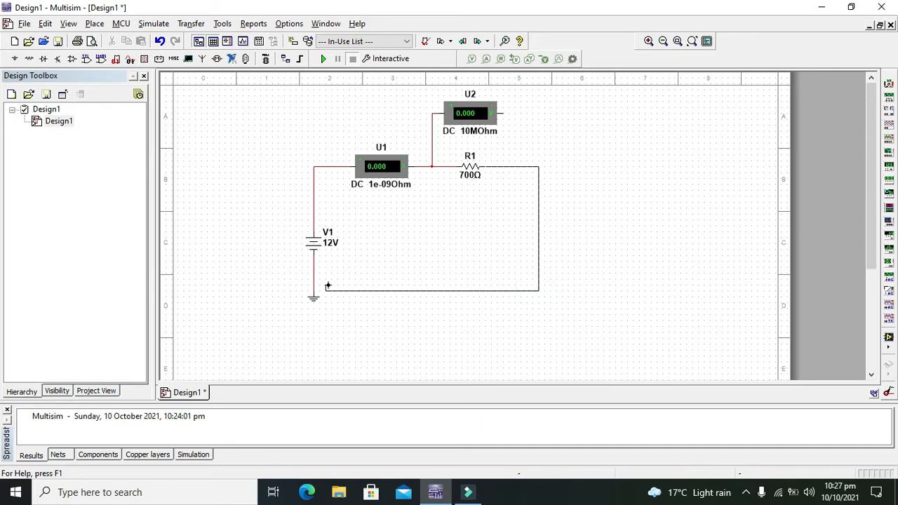
pyautogui.click(355, 288)
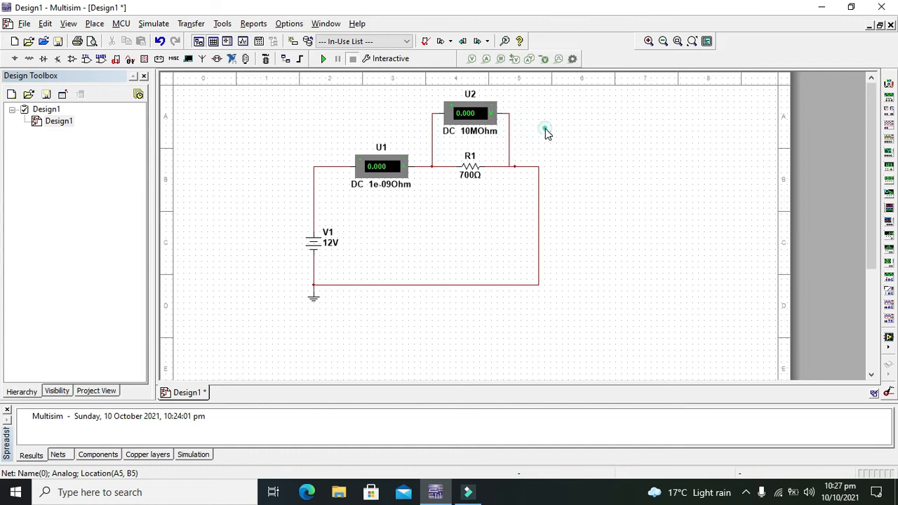
pyautogui.click(381, 167)
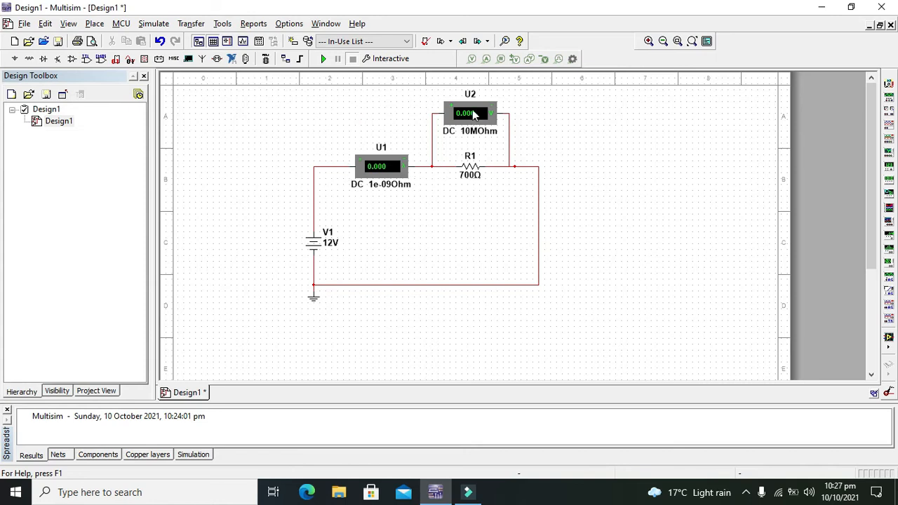
pyautogui.moveTo(493, 167)
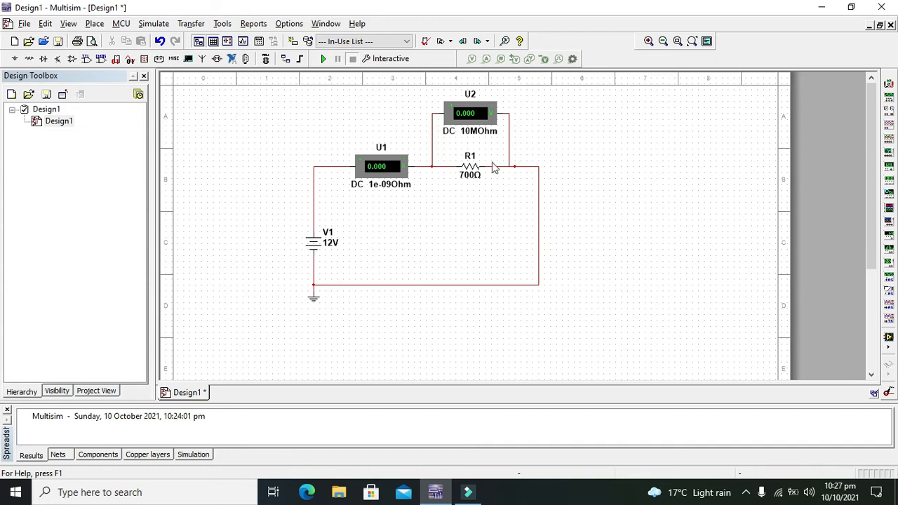
pyautogui.moveTo(469, 182)
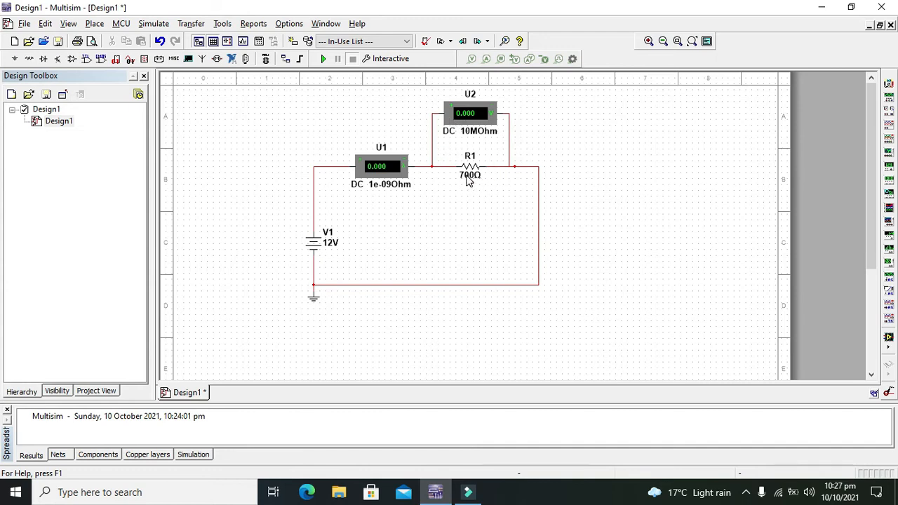
pyautogui.moveTo(472, 180)
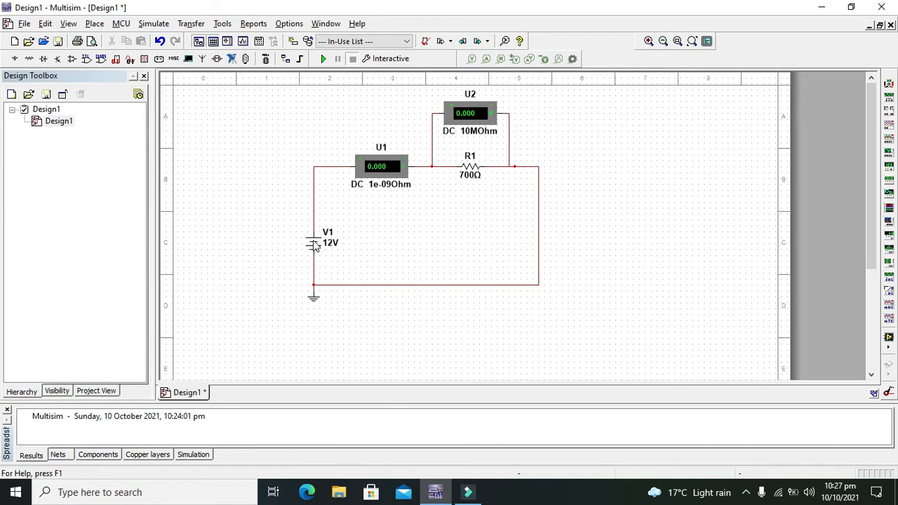
# Set V1 to 4 V, simulate to read 5.715 mA and 4 V, then stop
pyautogui.doubleClick(313, 246)
pyautogui.write('4')
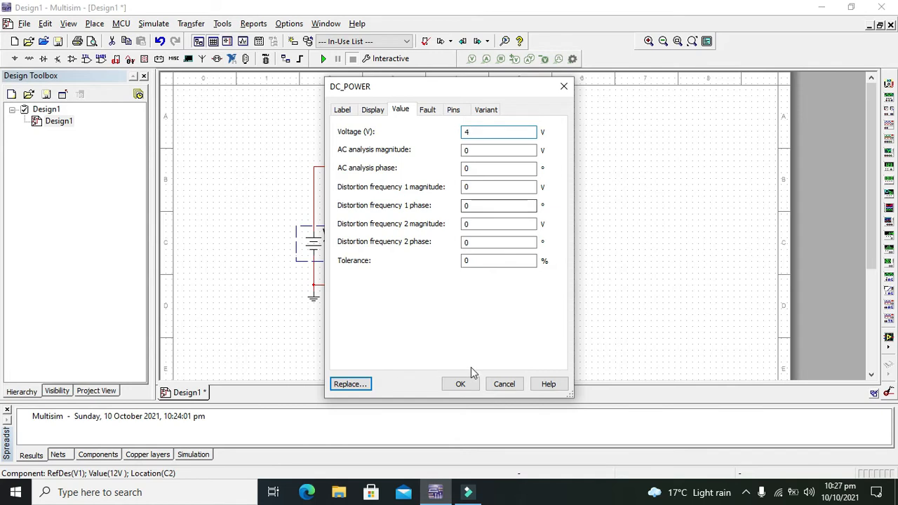
pyautogui.click(461, 384)
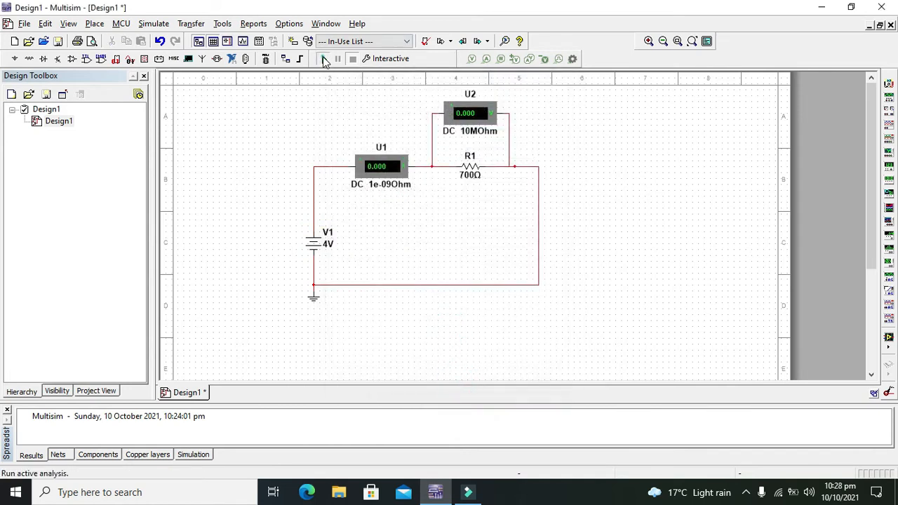
pyautogui.click(323, 58)
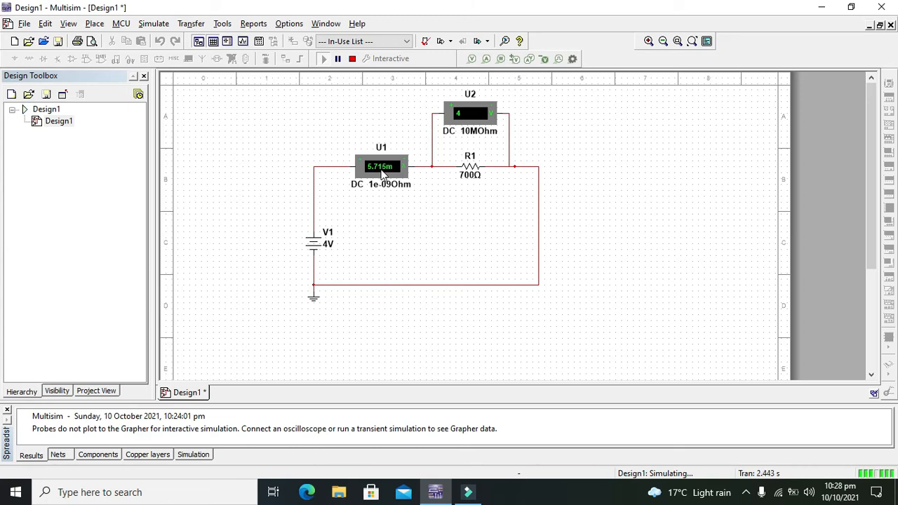
pyautogui.moveTo(379, 76)
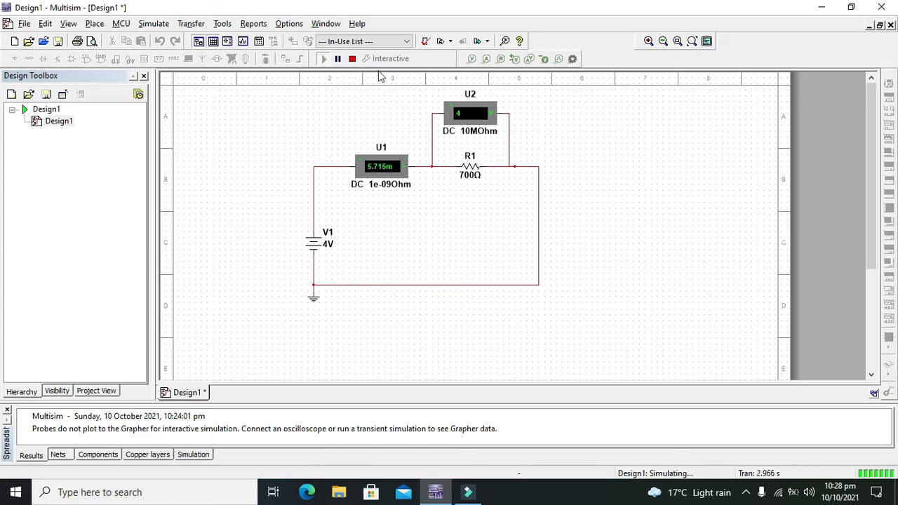
pyautogui.moveTo(353, 58)
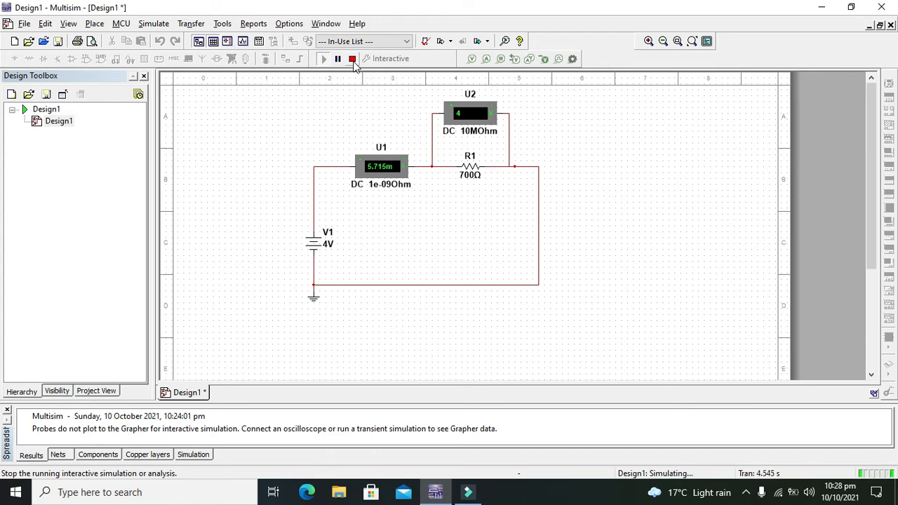
pyautogui.click(352, 58)
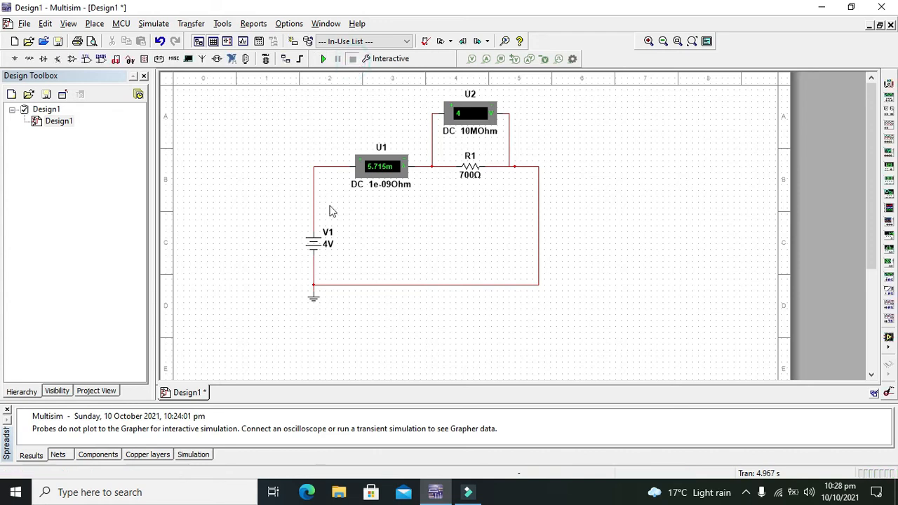
# Change V1 to 5 V and rerun, reading 7.145 mA and 5 V
pyautogui.doubleClick(327, 243)
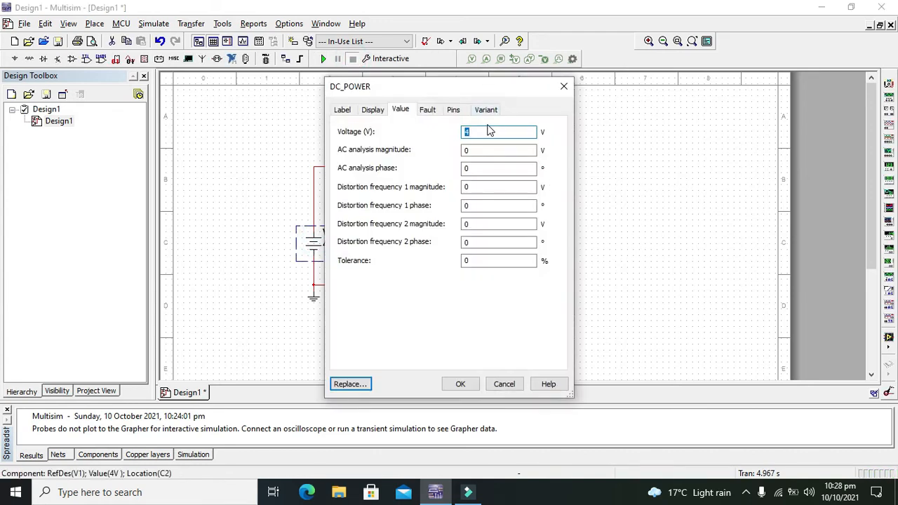
pyautogui.click(460, 384)
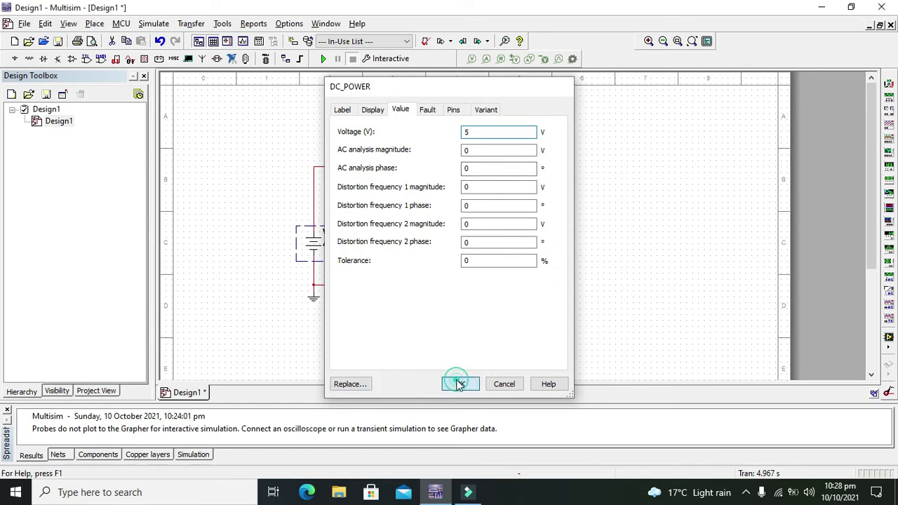
pyautogui.click(460, 384)
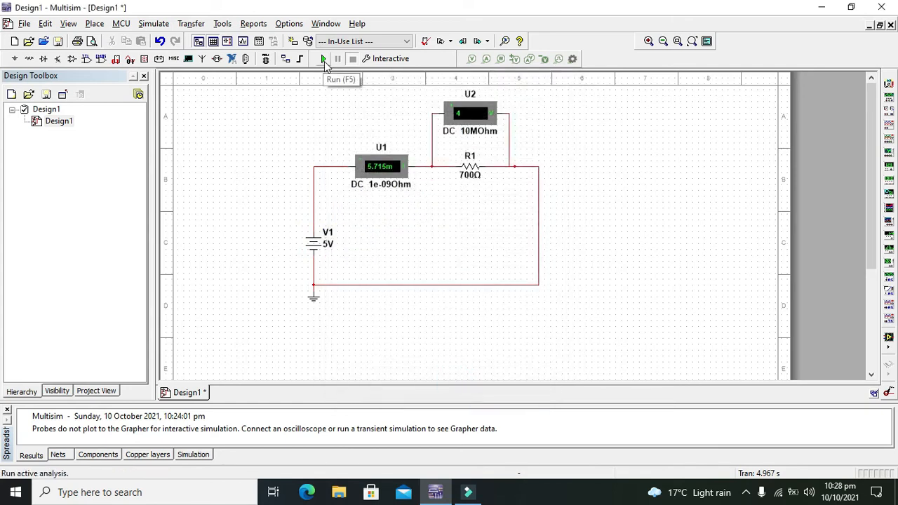
pyautogui.click(324, 59)
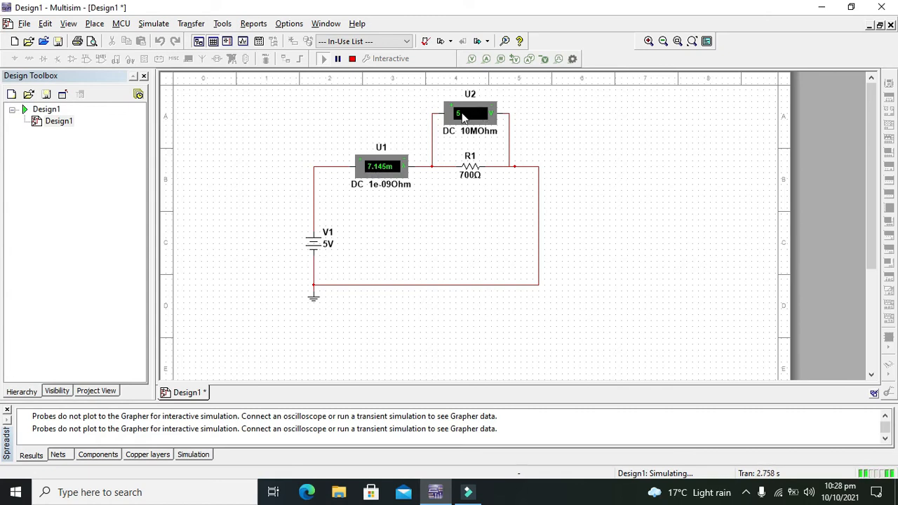
pyautogui.click(469, 114)
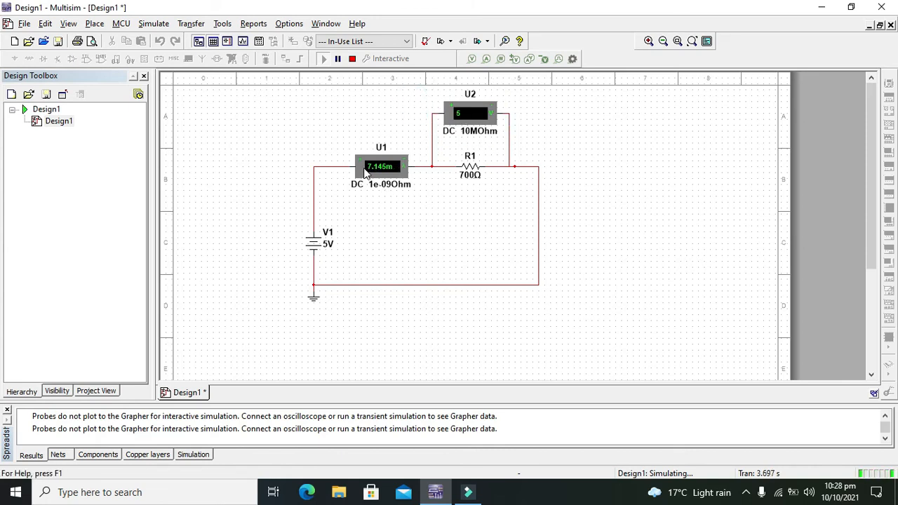
# Set V1 to 7 V, dismiss the restart warning, rerun for 0.01 A and 7 V, then stop
pyautogui.doubleClick(313, 242)
pyautogui.write('7')
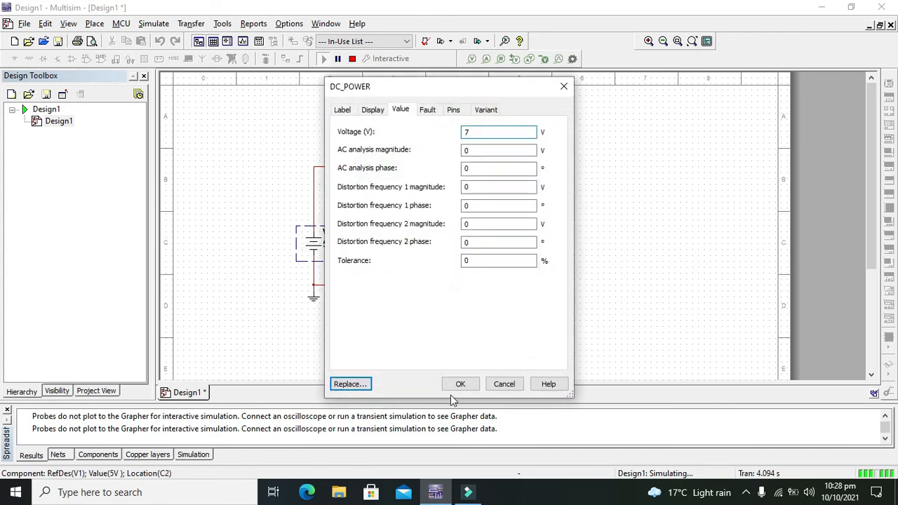
pyautogui.click(460, 384)
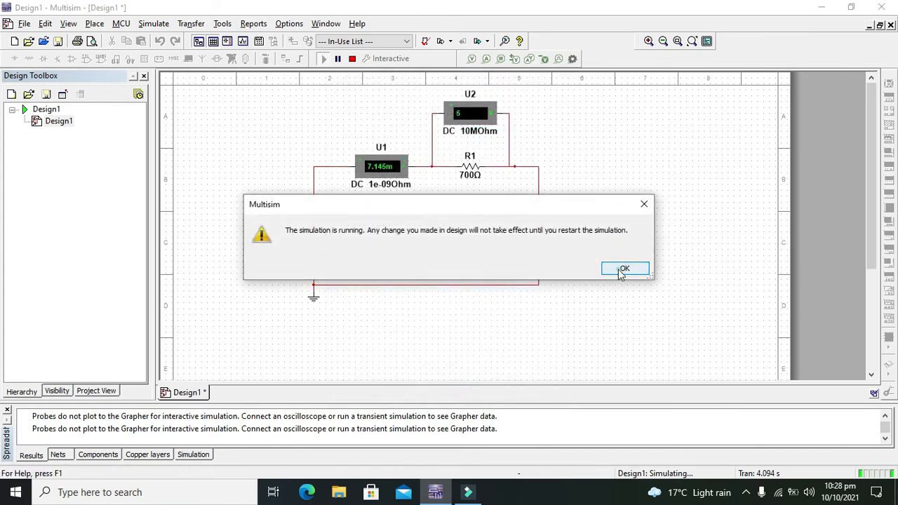
pyautogui.click(625, 269)
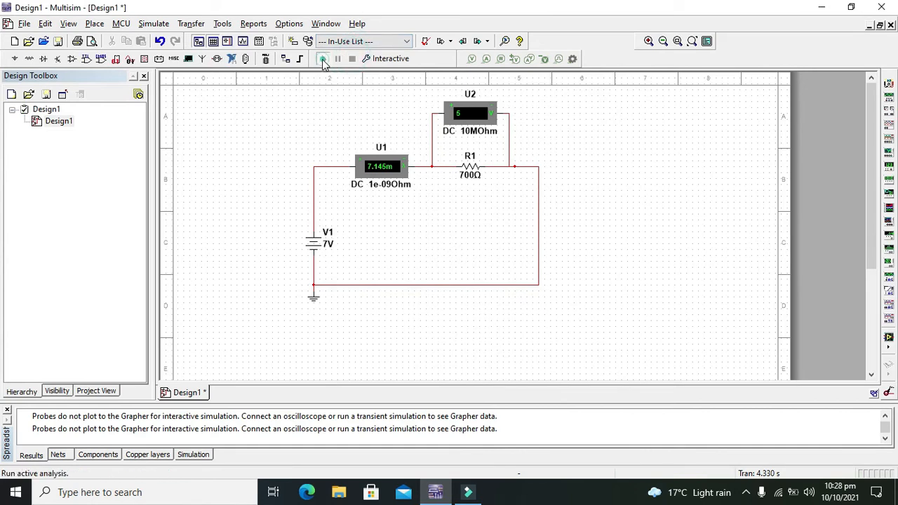
pyautogui.click(323, 58)
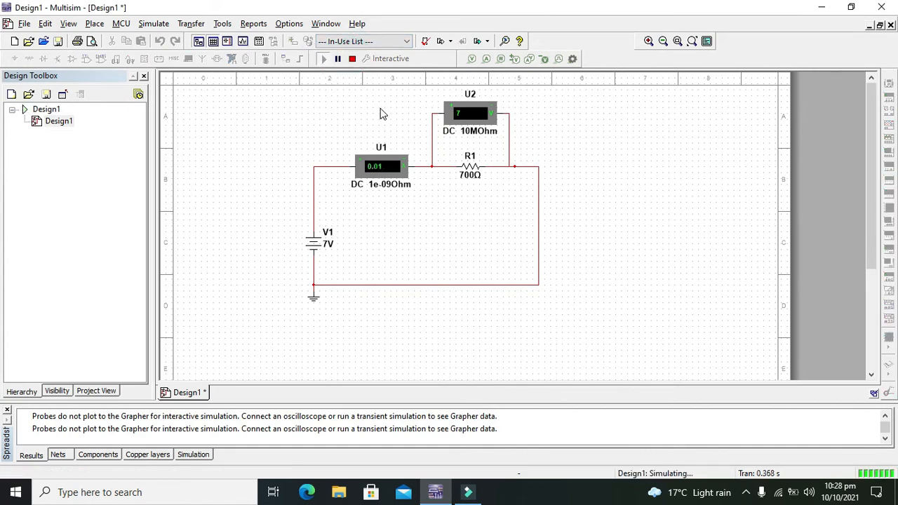
pyautogui.moveTo(379, 174)
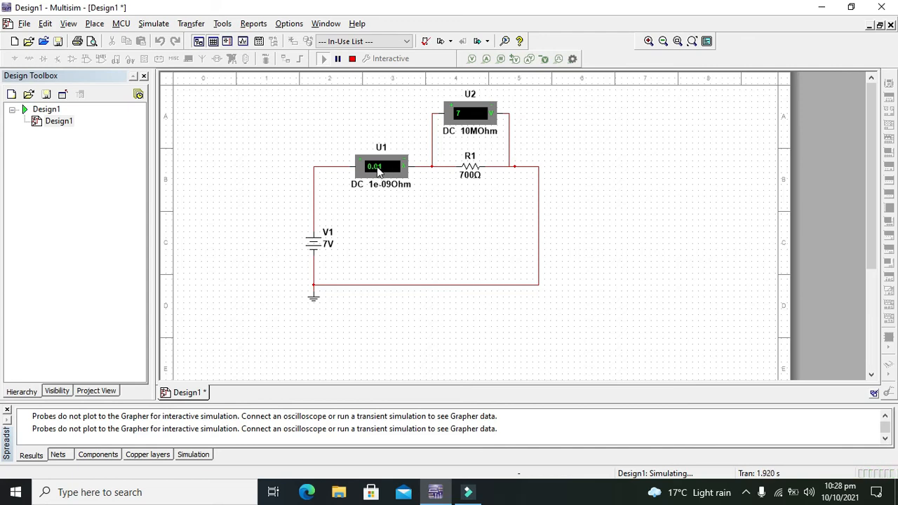
pyautogui.moveTo(374, 113)
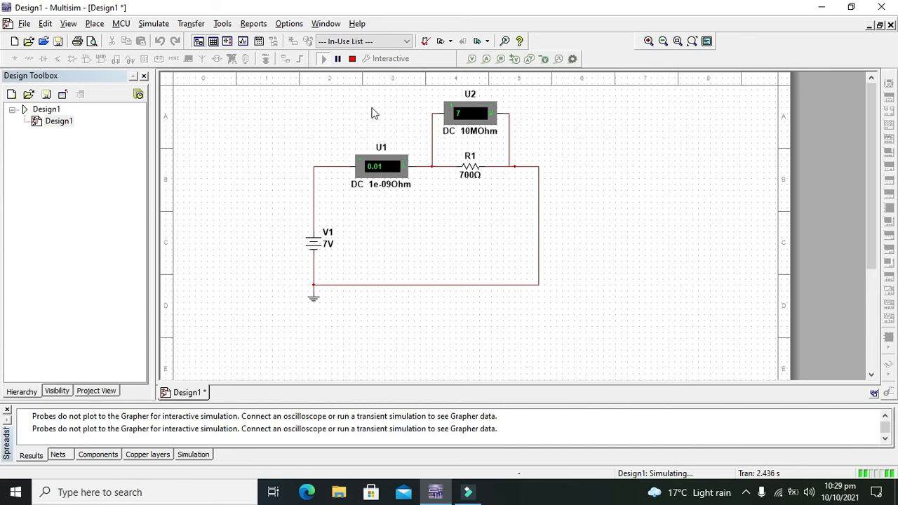
pyautogui.click(314, 244)
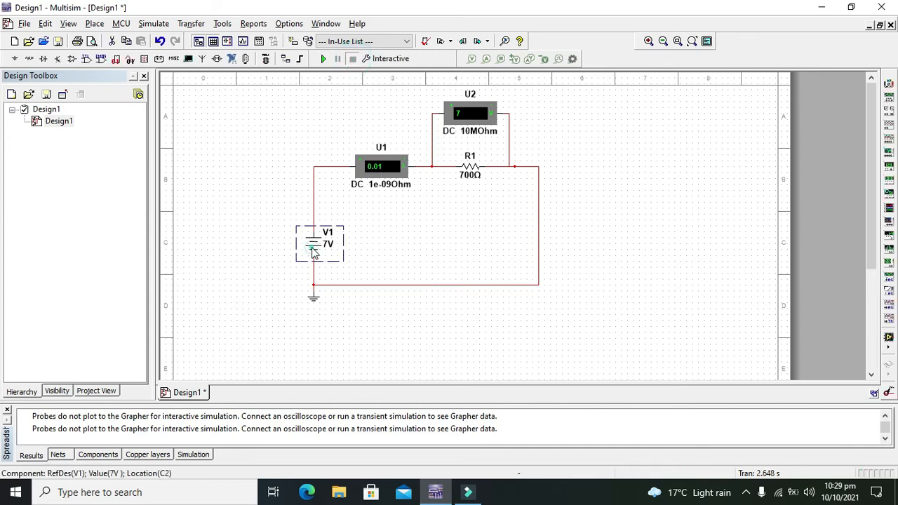
# Set V1 to 12 V and simulate, reading 0.017 A and 12 V, then deselect
pyautogui.doubleClick(314, 249)
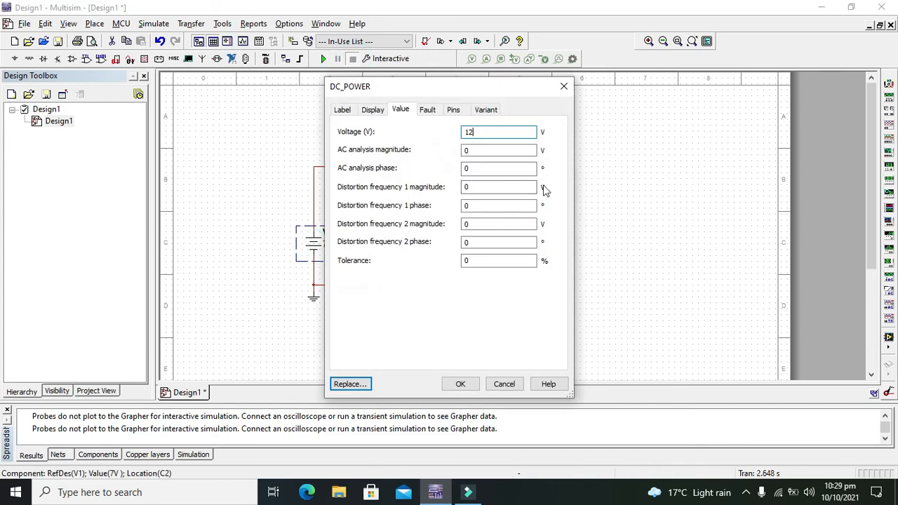
pyautogui.click(461, 384)
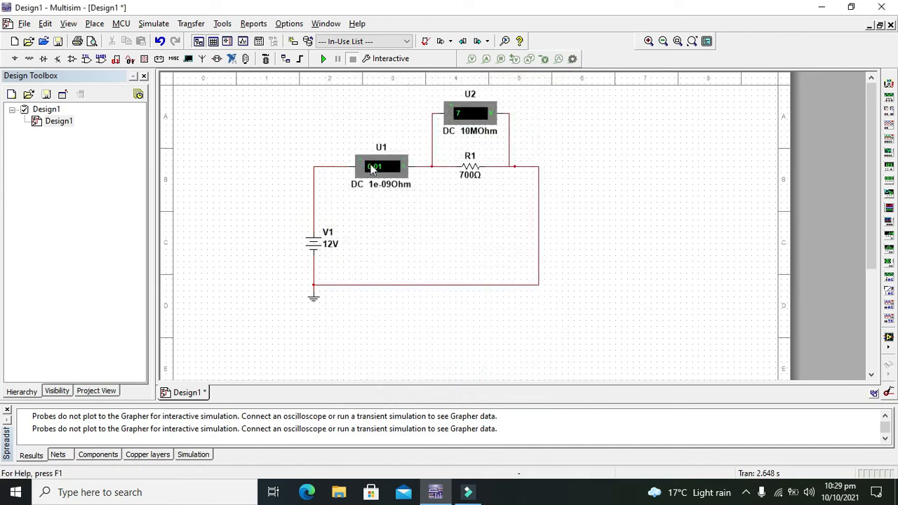
pyautogui.click(324, 59)
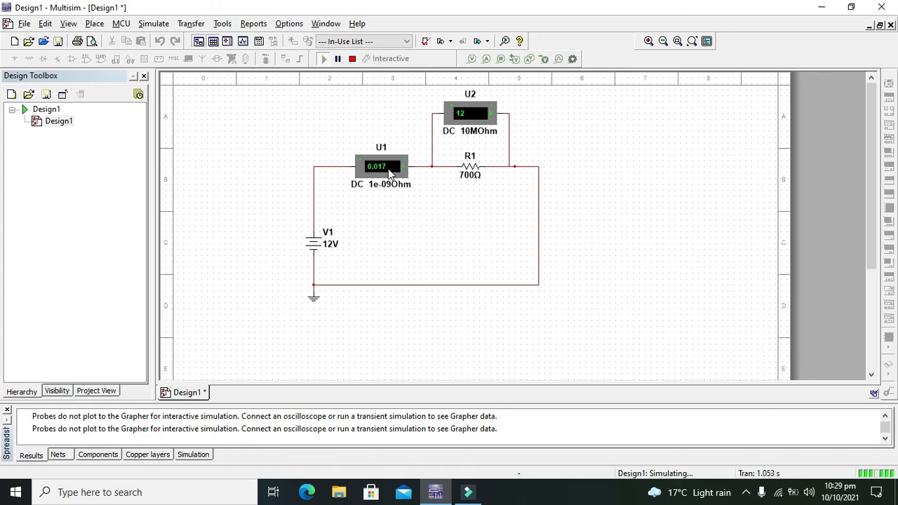
pyautogui.moveTo(386, 174)
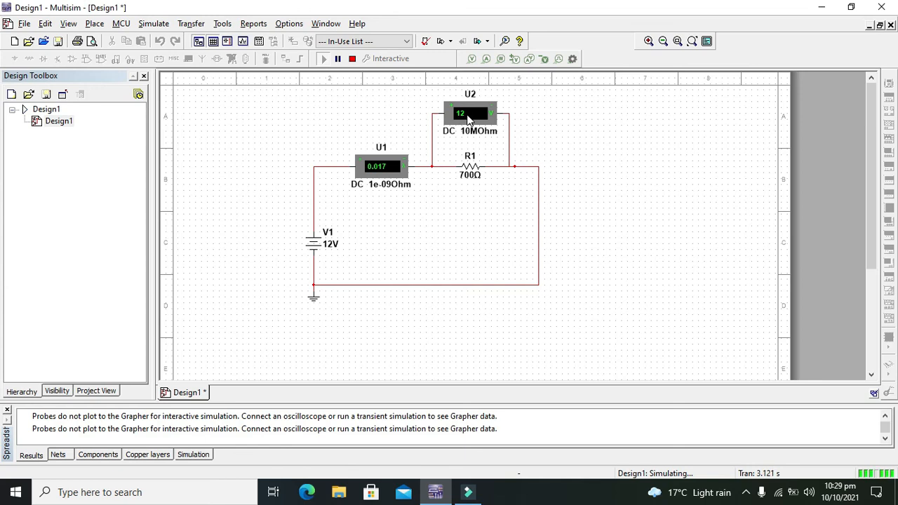
pyautogui.moveTo(403, 156)
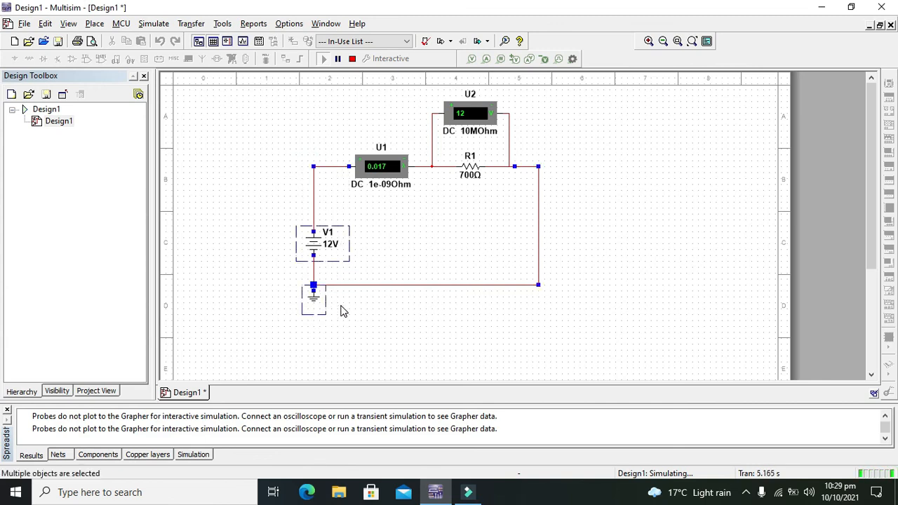
pyautogui.click(351, 273)
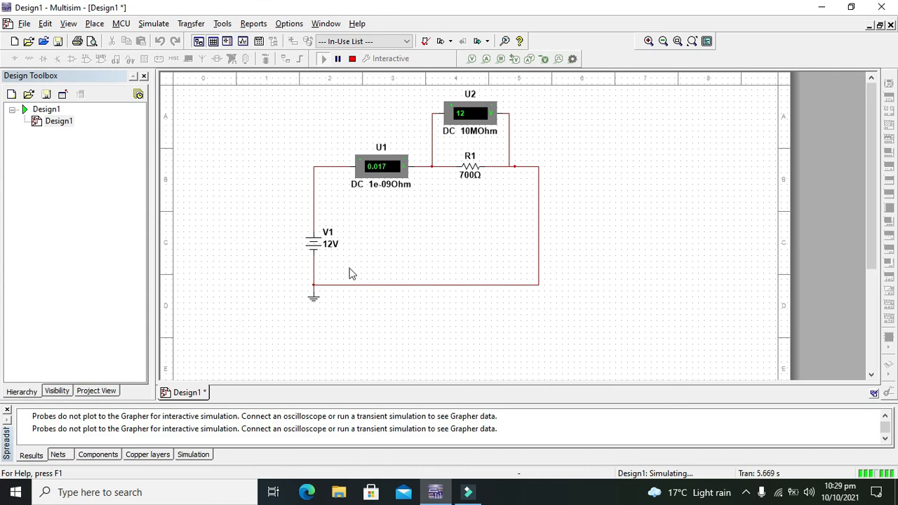